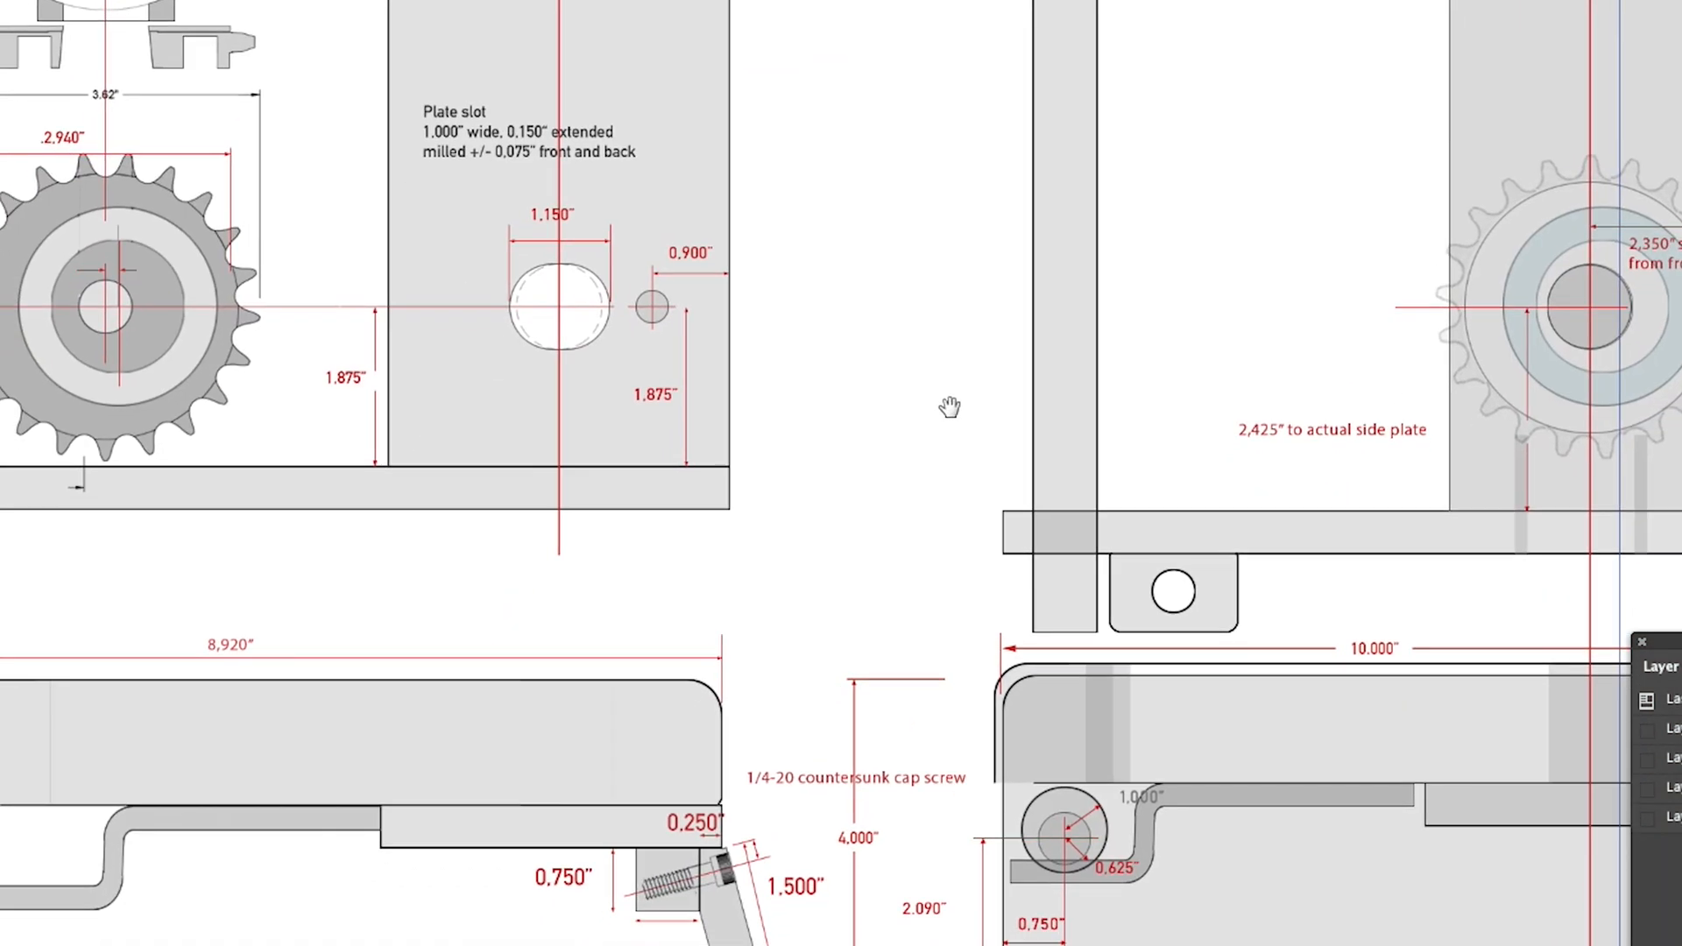
{"action": "scroll", "scroll_direction": "down", "scroll_amount": 3}
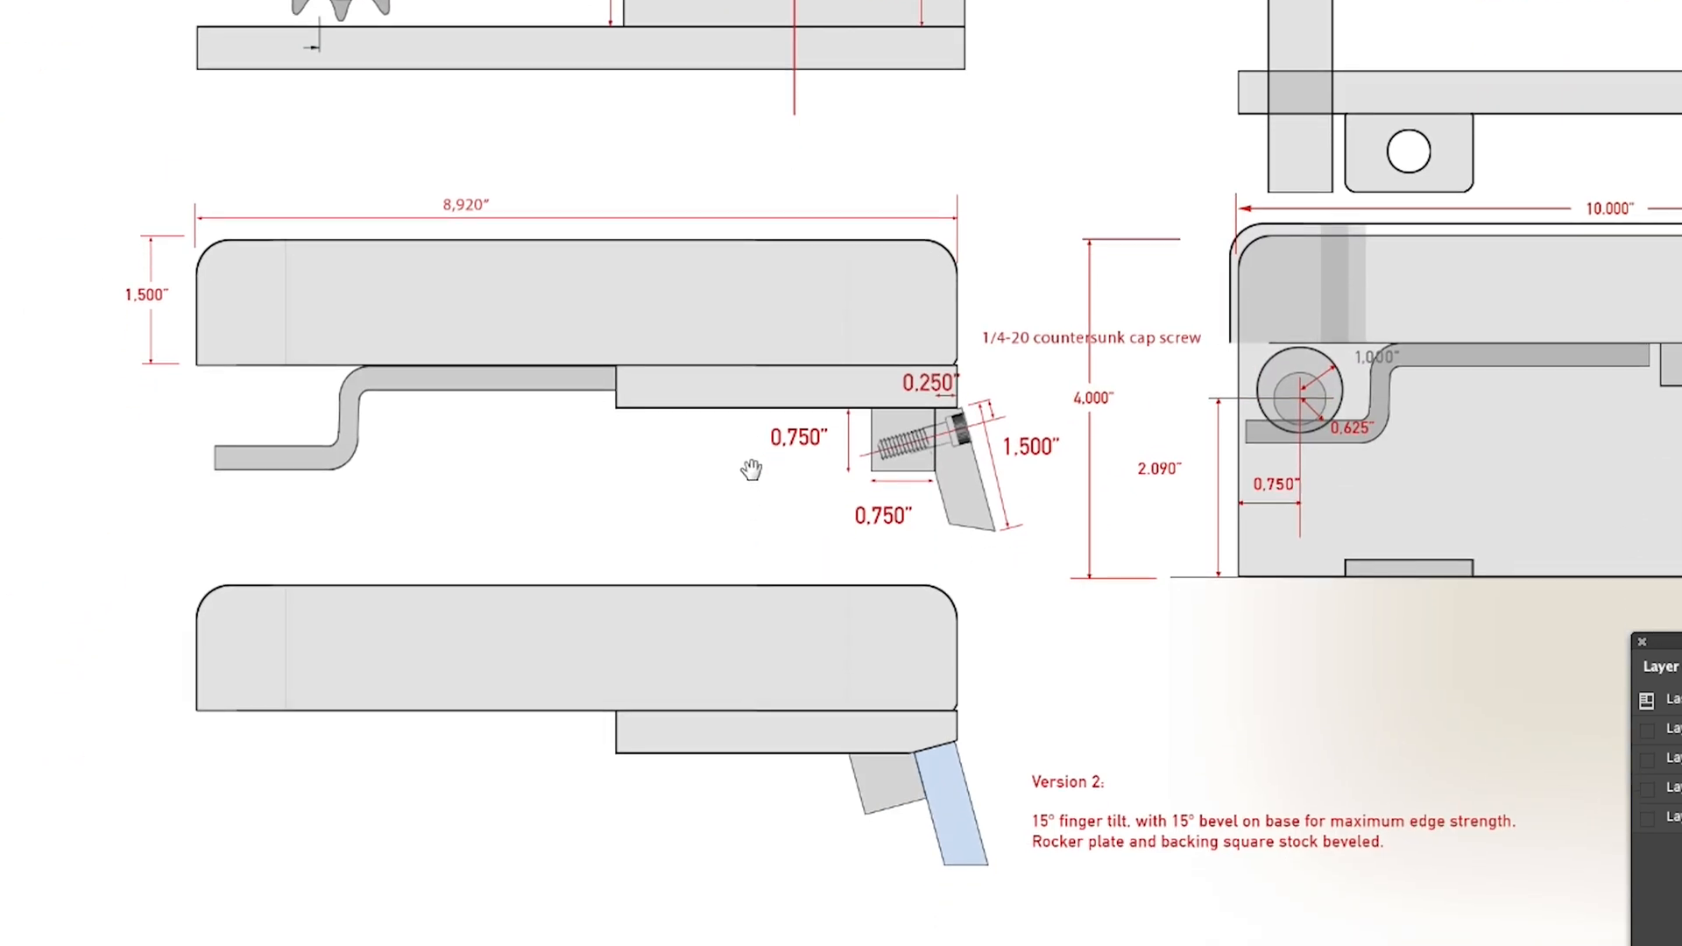